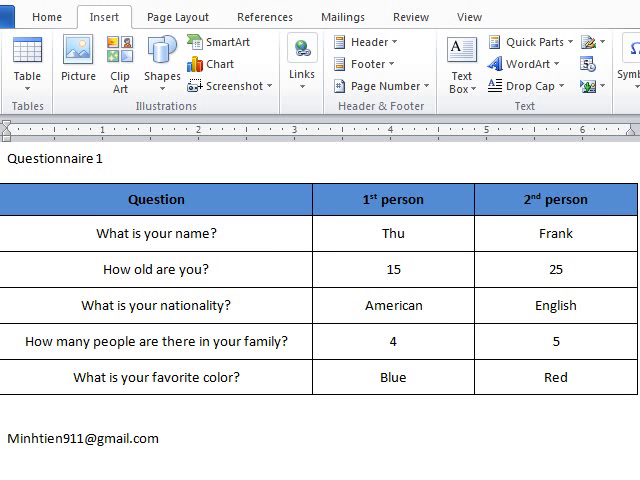
mouse_move(152, 195)
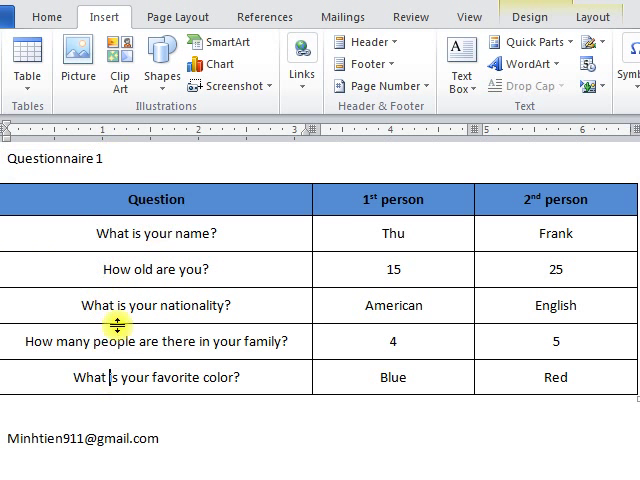
mouse_move(360, 199)
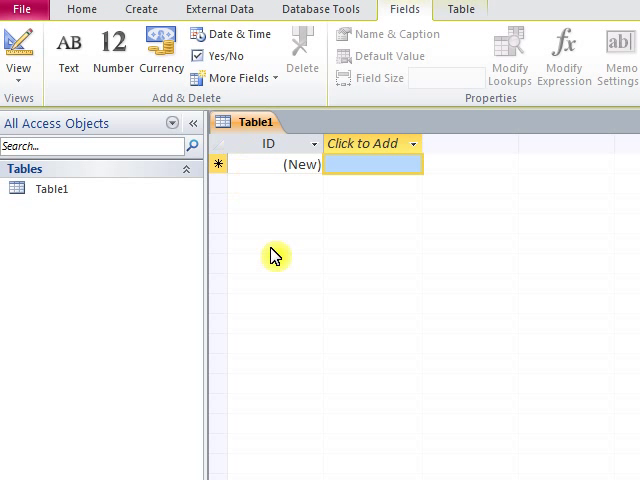
mouse_move(19, 55)
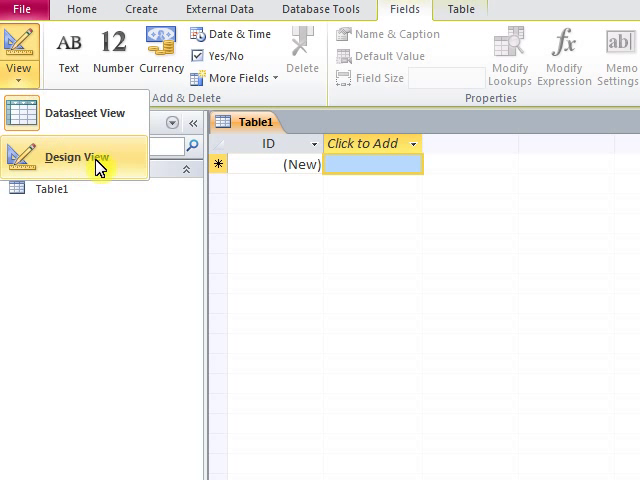
Switch the new table to design view, saving it as 'Questionnaire 1'
left_click(93, 158)
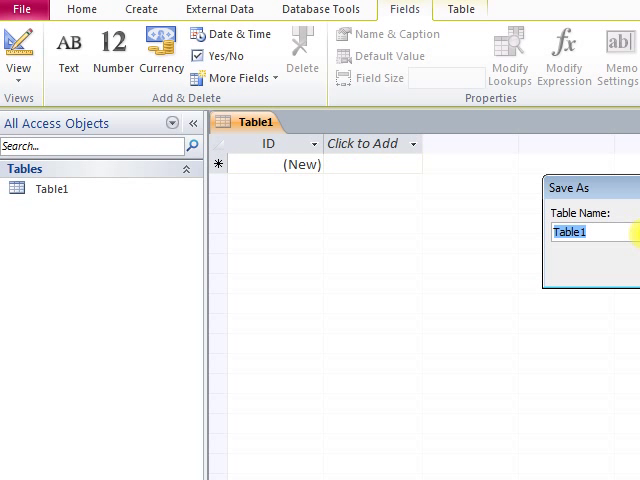
type("Que")
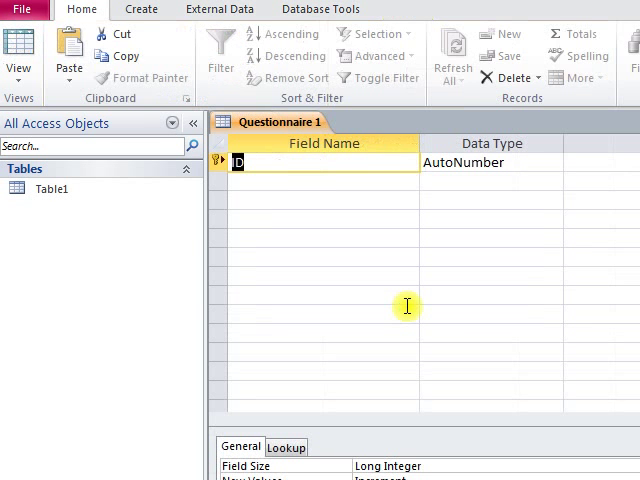
left_click(412, 9)
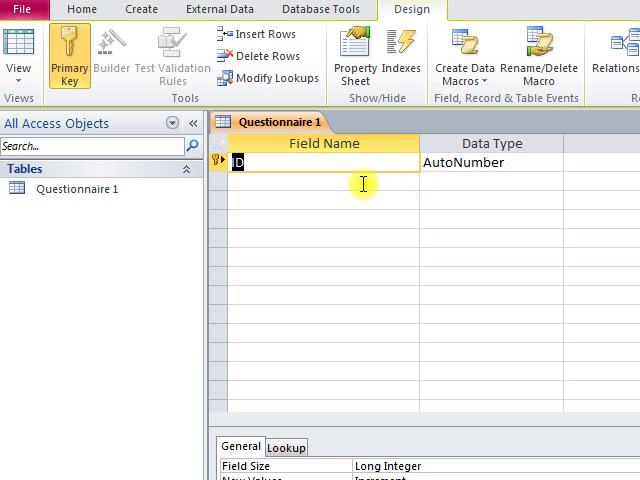
mouse_move(268, 175)
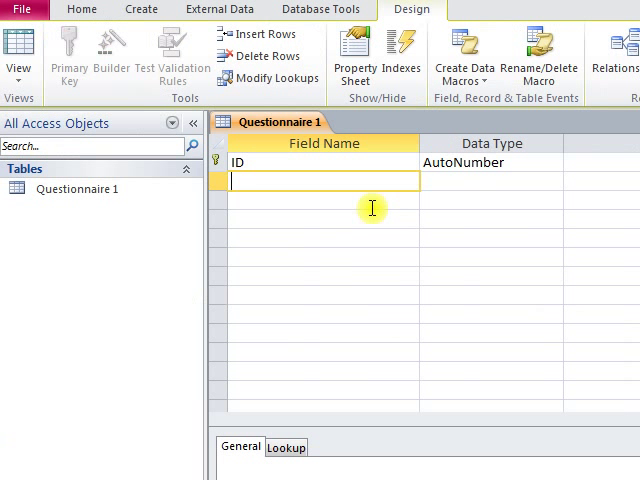
Add fields 'What is your name?', nationality and favorite color as Text, and age and family size as Number
type("What is your name?")
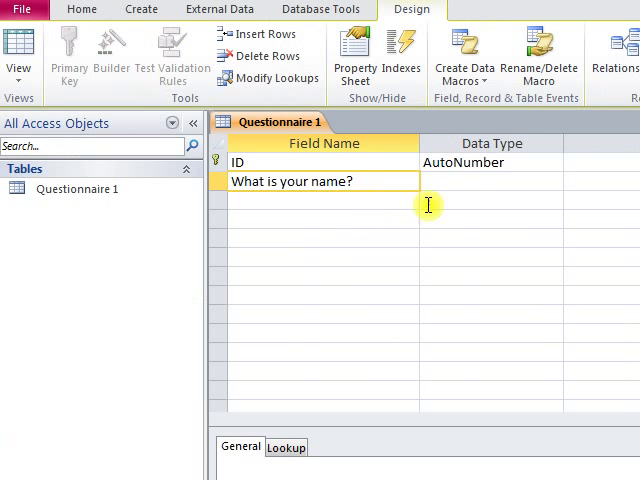
left_click(490, 181)
type("How old are you?")
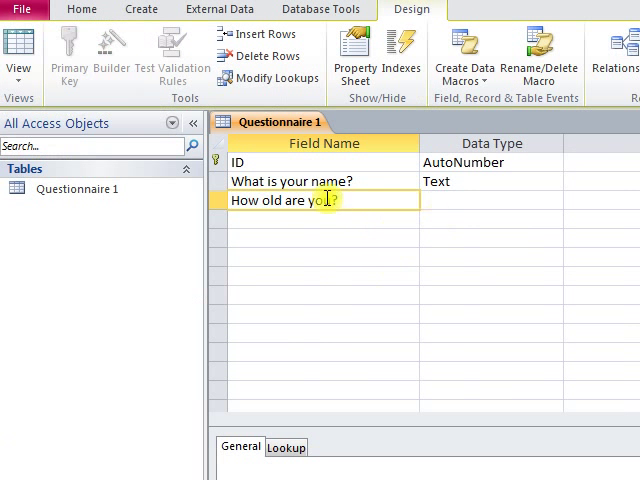
left_click(556, 200)
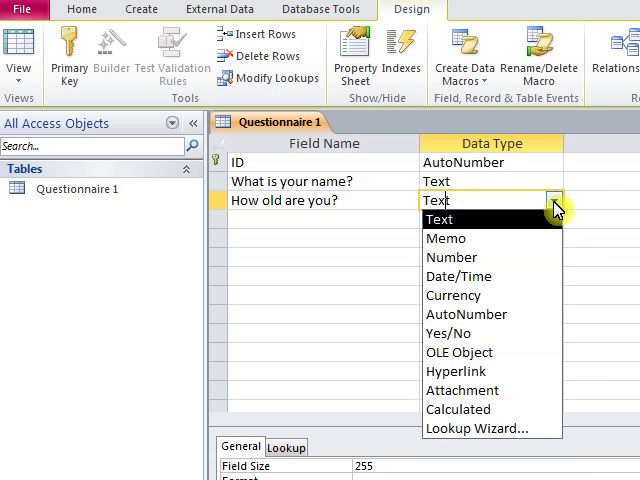
left_click(450, 257)
type("How many people are there in your family?")
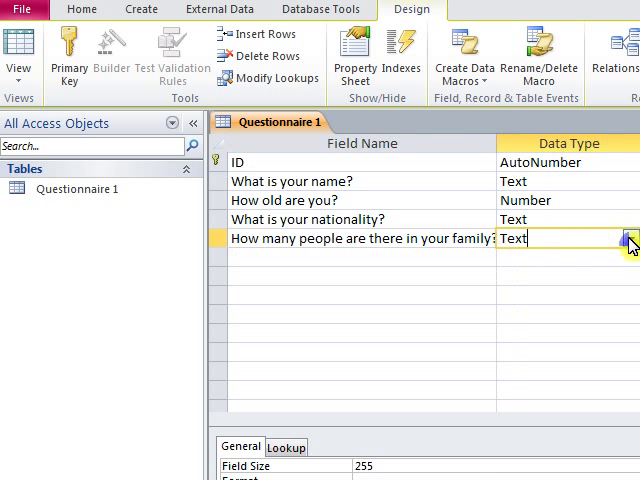
left_click(628, 238)
type("What is your favorite color?")
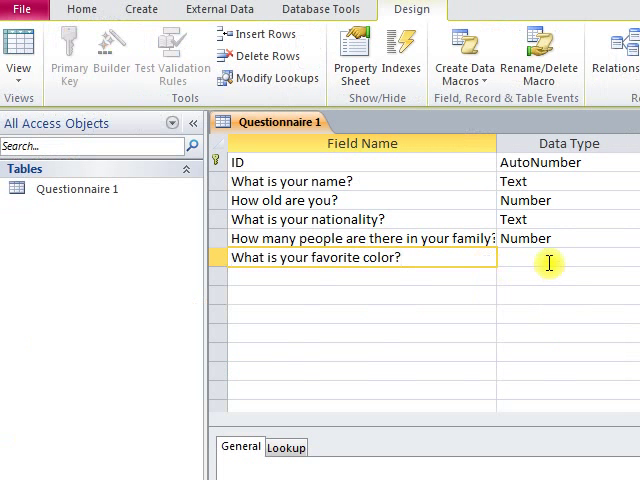
left_click(570, 257)
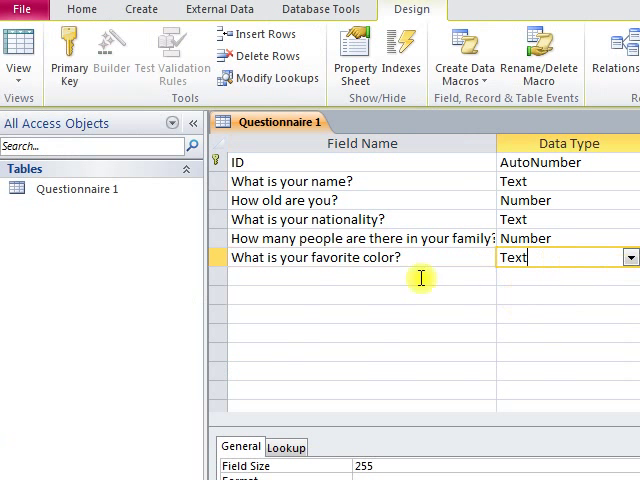
mouse_move(428, 244)
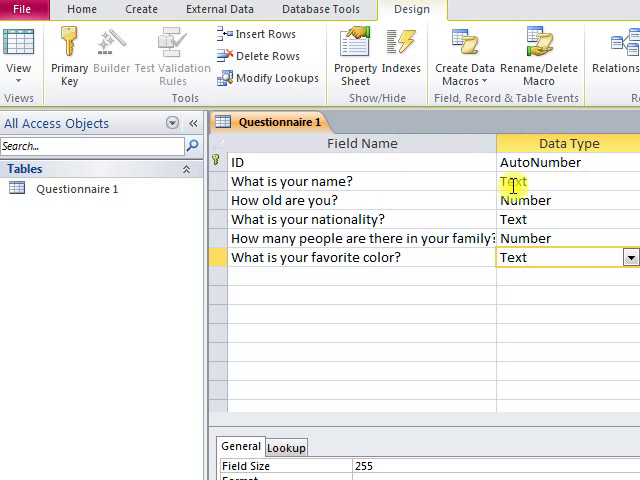
mouse_move(526, 305)
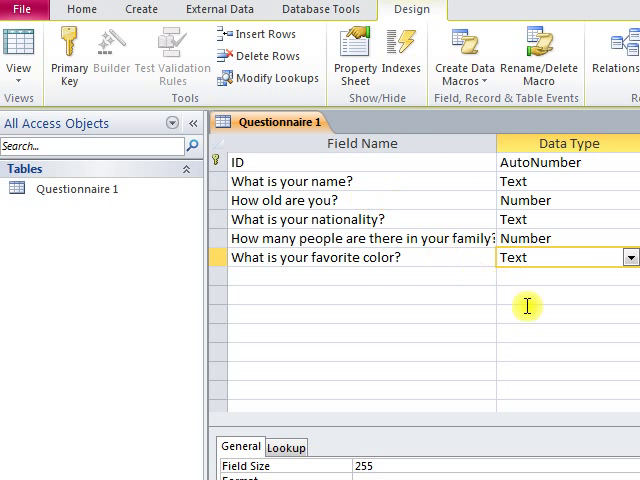
mouse_move(380, 319)
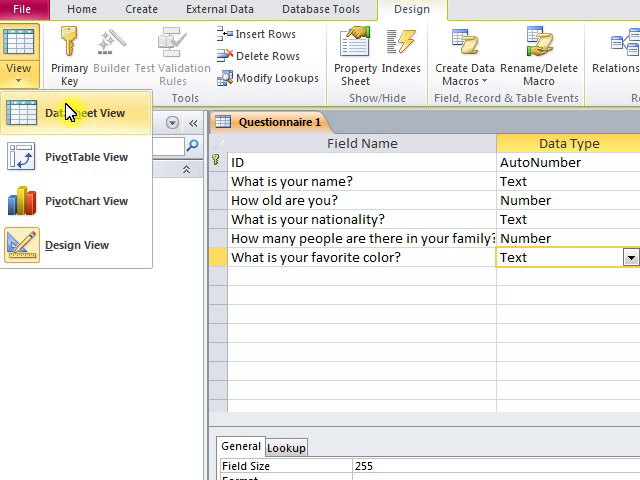
Switch Questionnaire 1 to datasheet view, confirming Yes to save the design
left_click(75, 112)
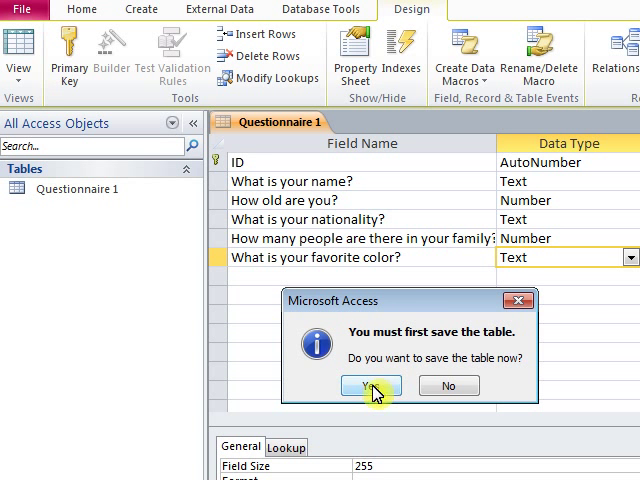
left_click(370, 385)
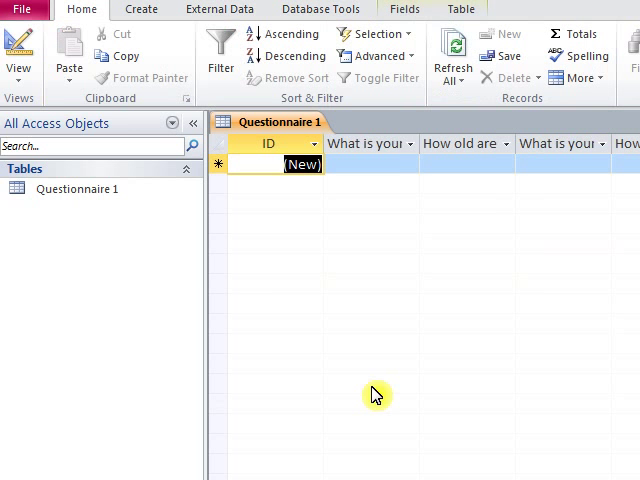
Enter the first record's name 'Thu' and age 15, and start typing nationality 'Ame'
left_click(19, 50)
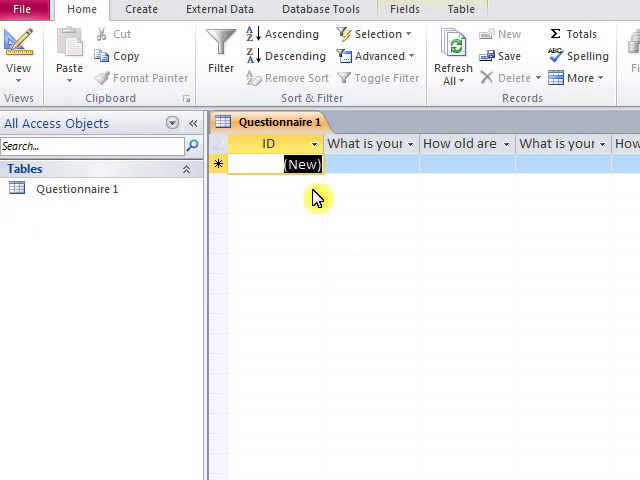
left_click(372, 164)
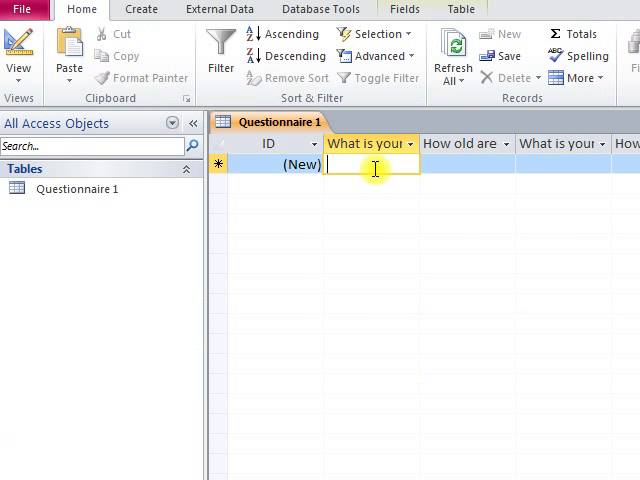
type("Thu")
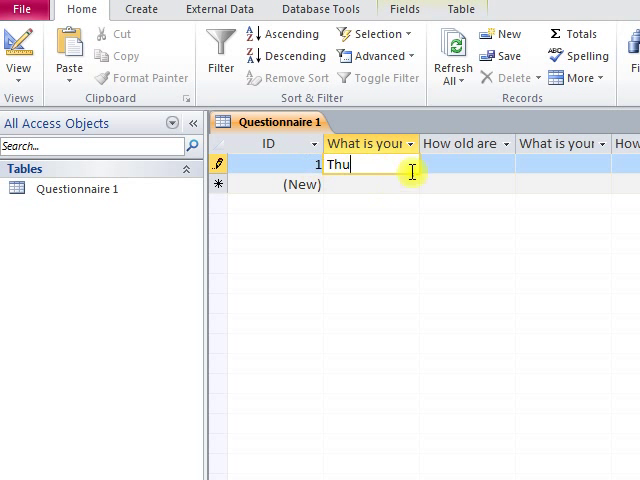
left_click(465, 164)
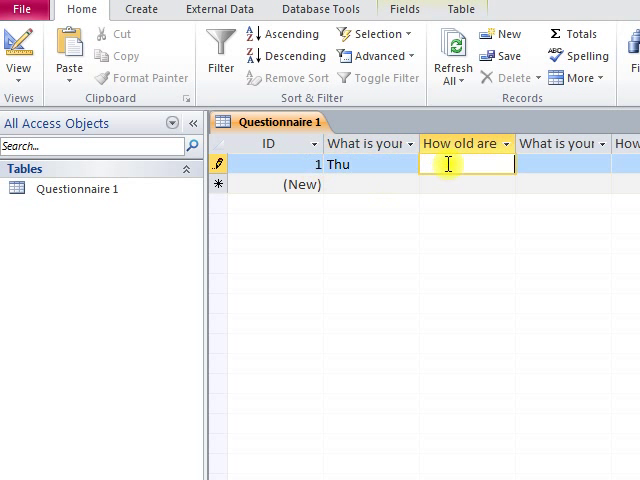
type("15")
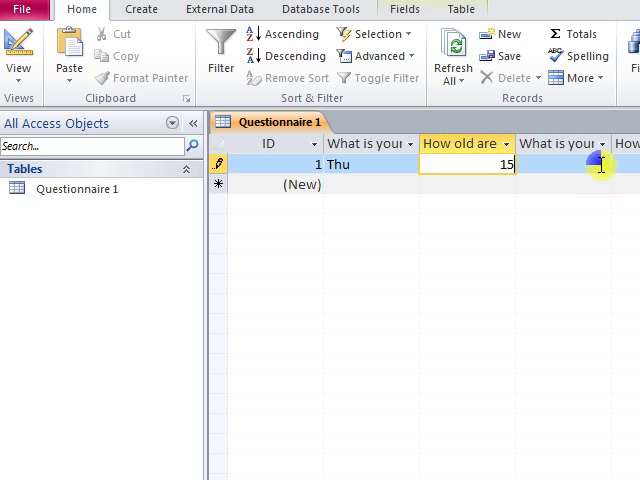
left_click(563, 165)
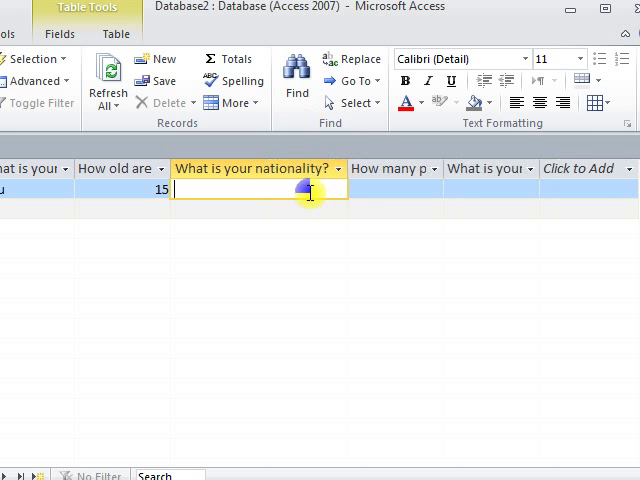
type("Ame")
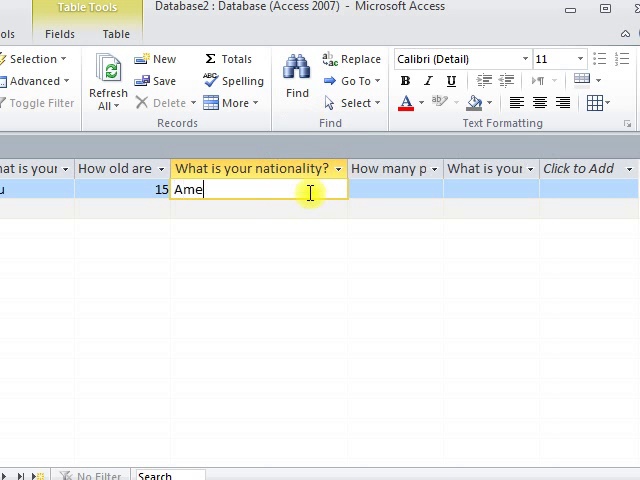